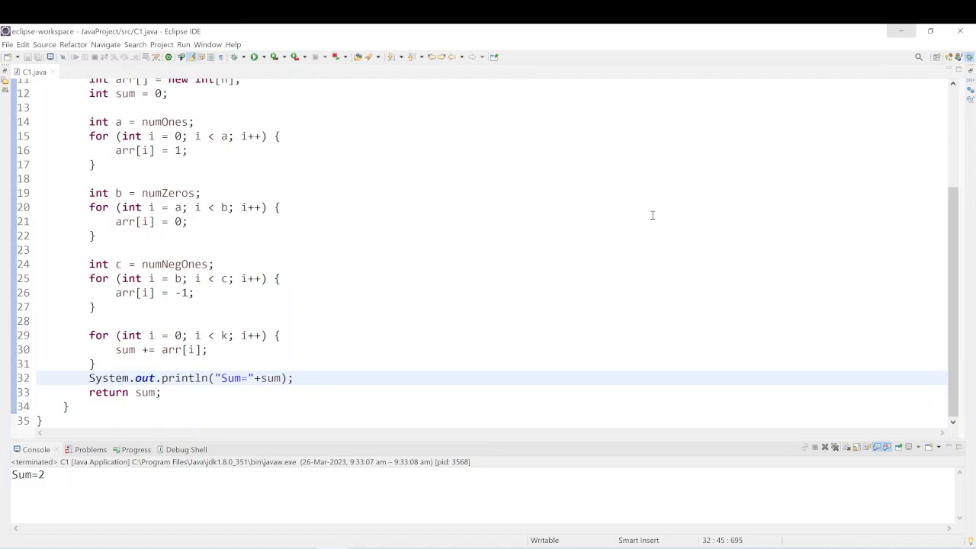
Cut the Sum println and paste System.out.println("Sum="+sum); inside the for loop
scroll(up, 3)
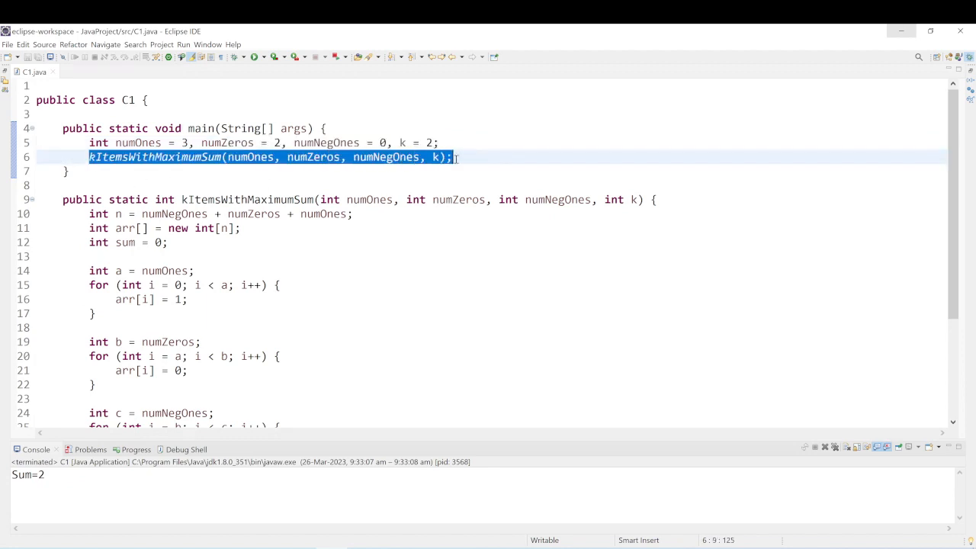
scroll(down, 3)
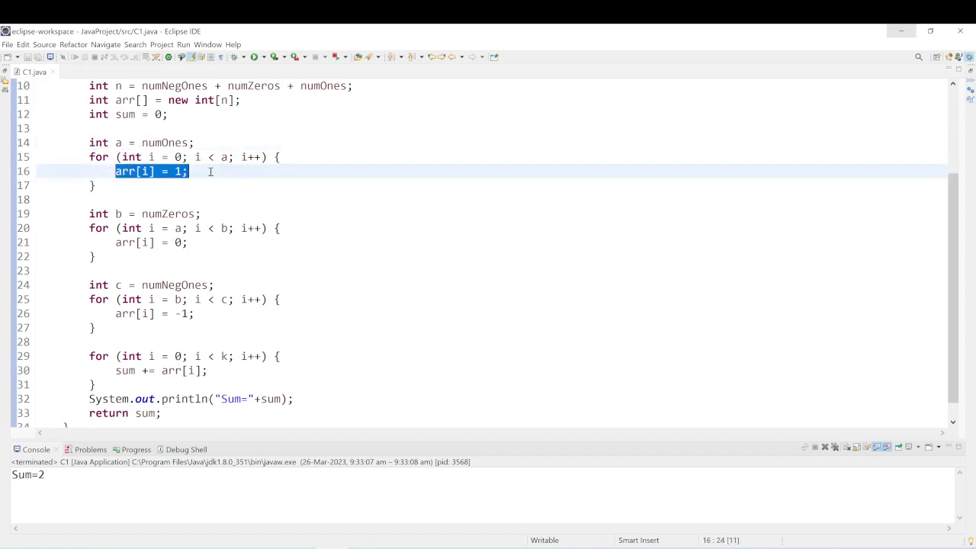
scroll(up, 3)
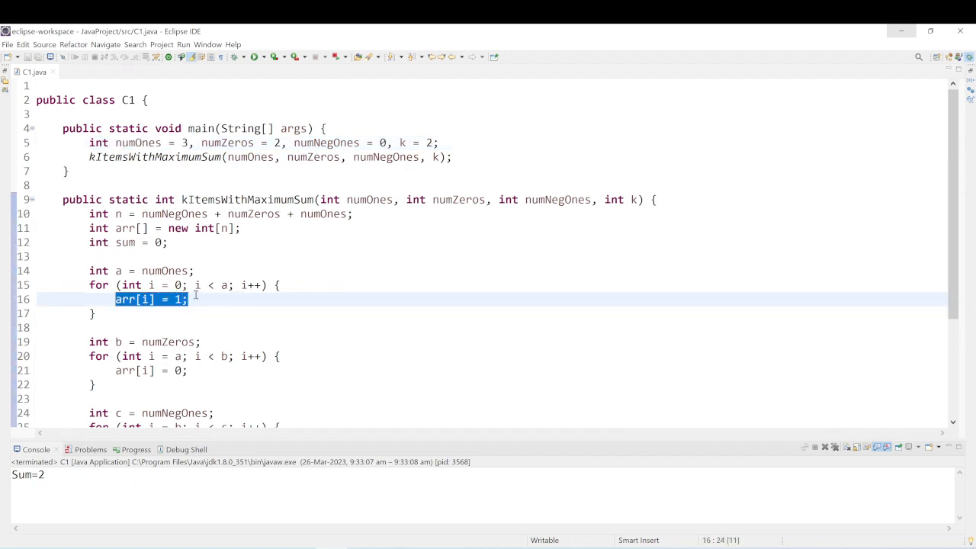
mouse_move(249, 308)
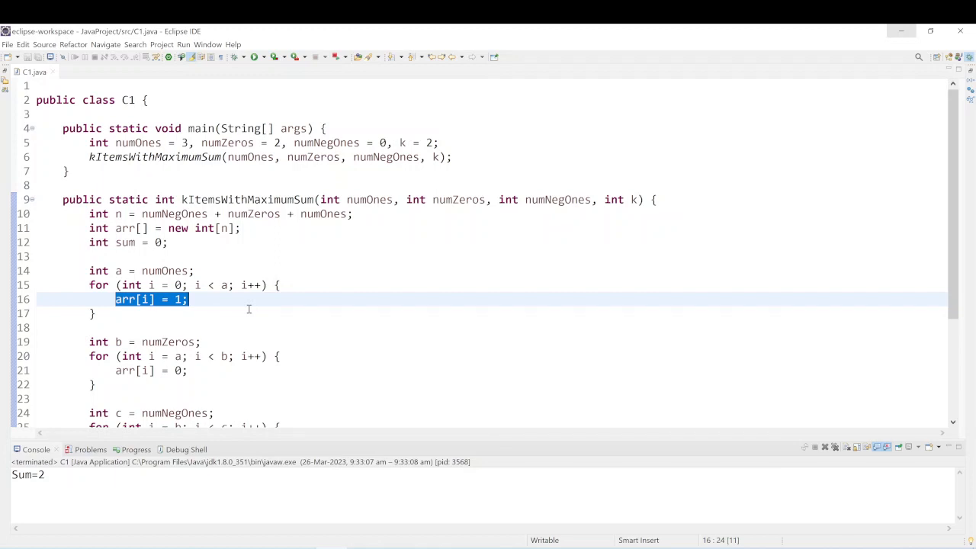
scroll(down, 3)
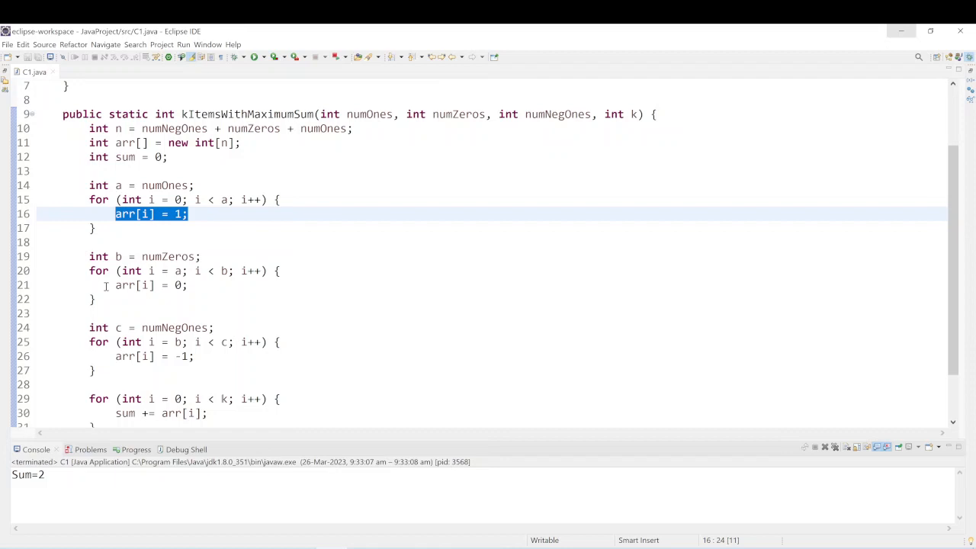
scroll(down, 3)
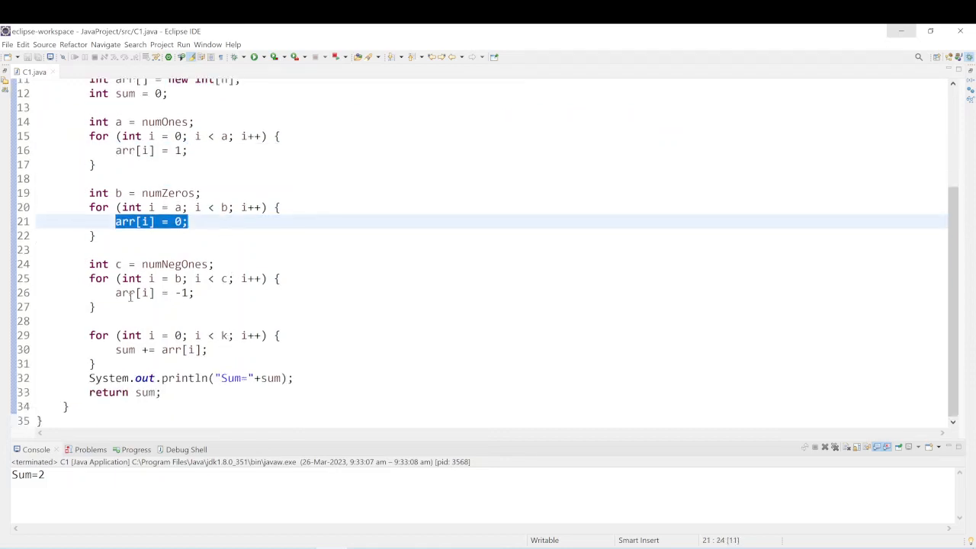
double_click(134, 293)
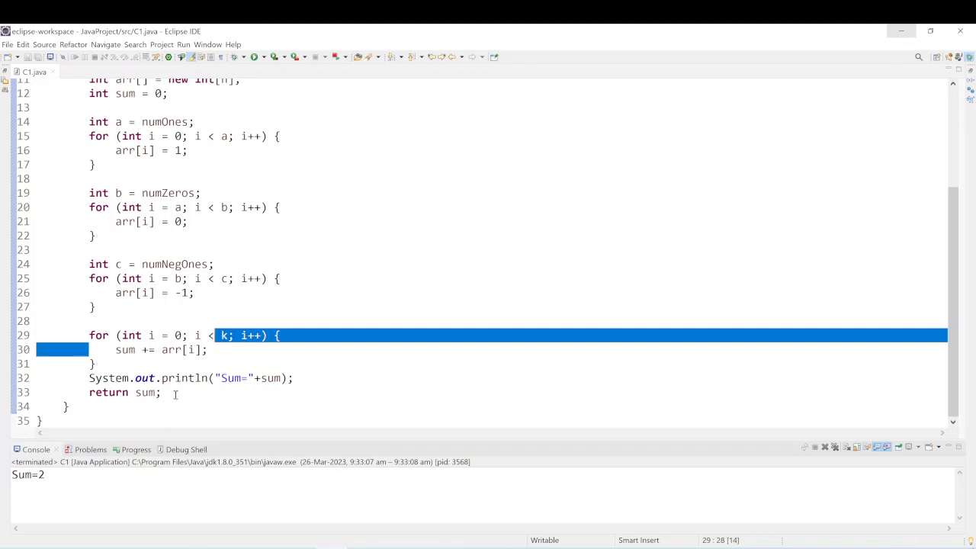
right_click(125, 392)
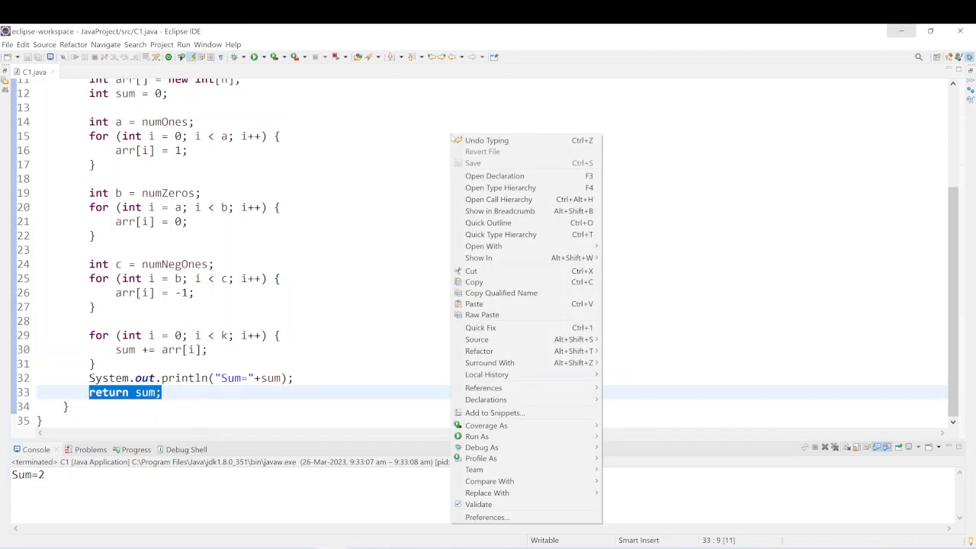
key(Escape)
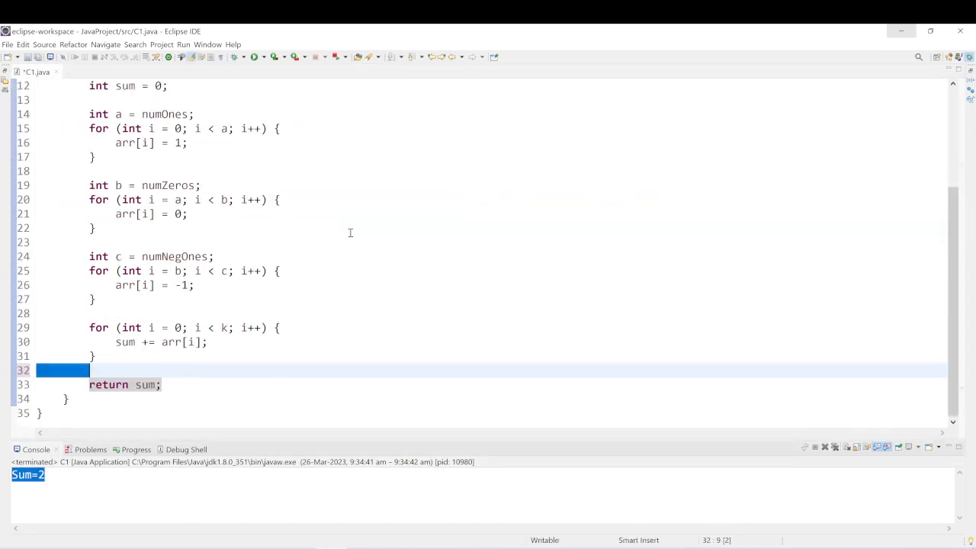
text(System.out.println("Sum="+sum);)
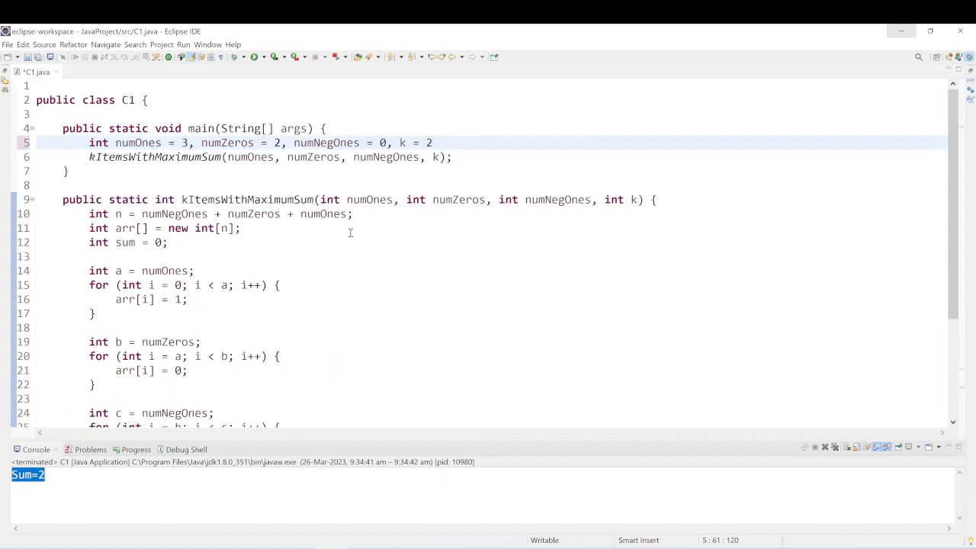
Delete the misplaced println line, leaving the loop followed by return sum
scroll(down, 3)
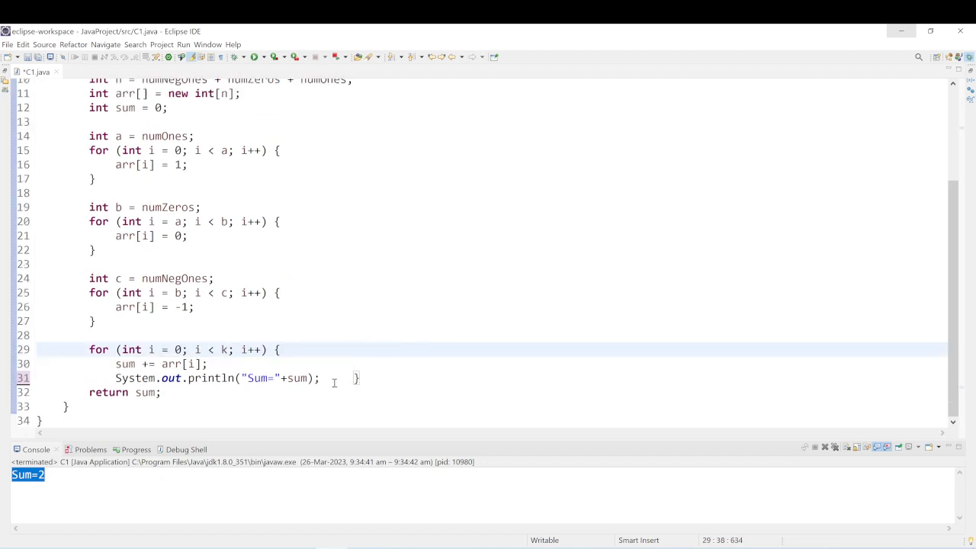
triple_click(213, 378)
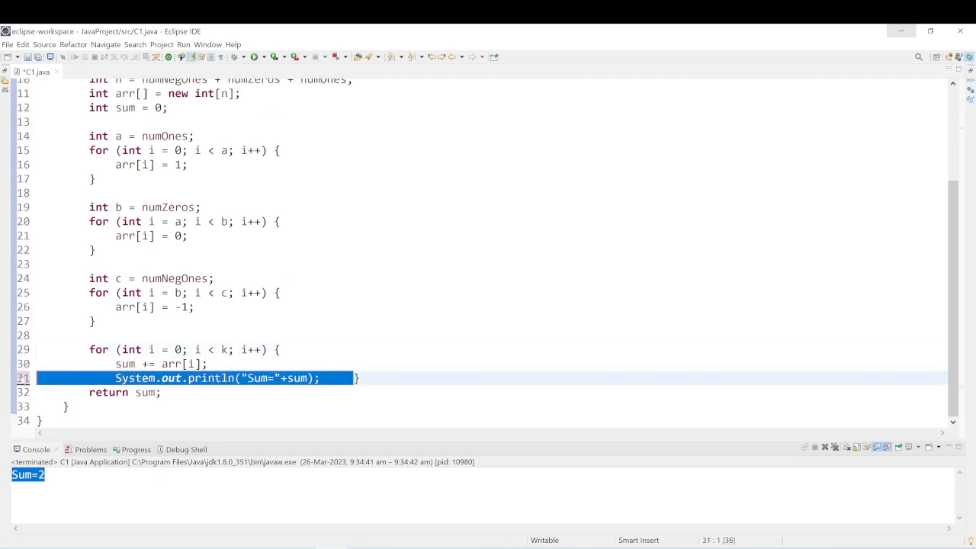
key(Delete)
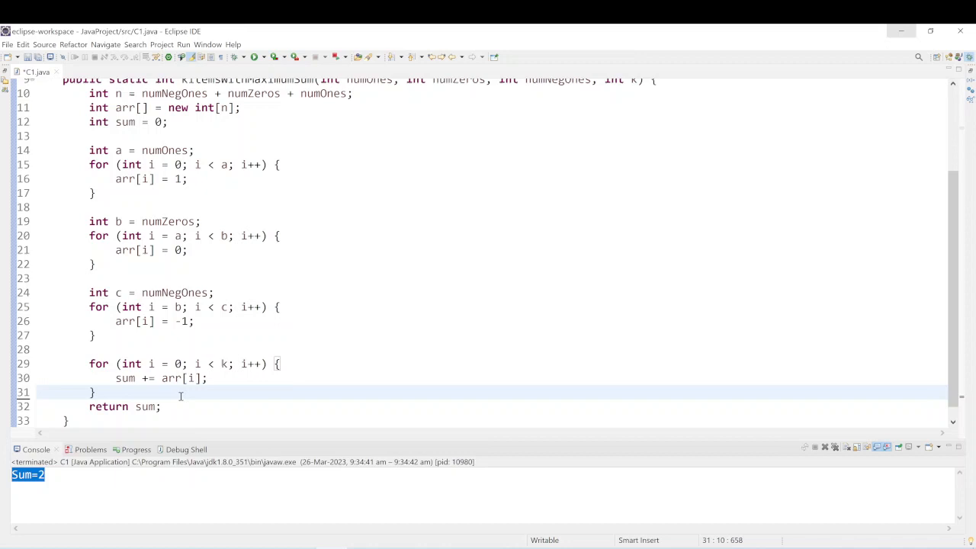
Retype System.out.println("Sum="+sum); after the loop and scroll toward main to set k
text(System.out.println("Sum="+sum);)
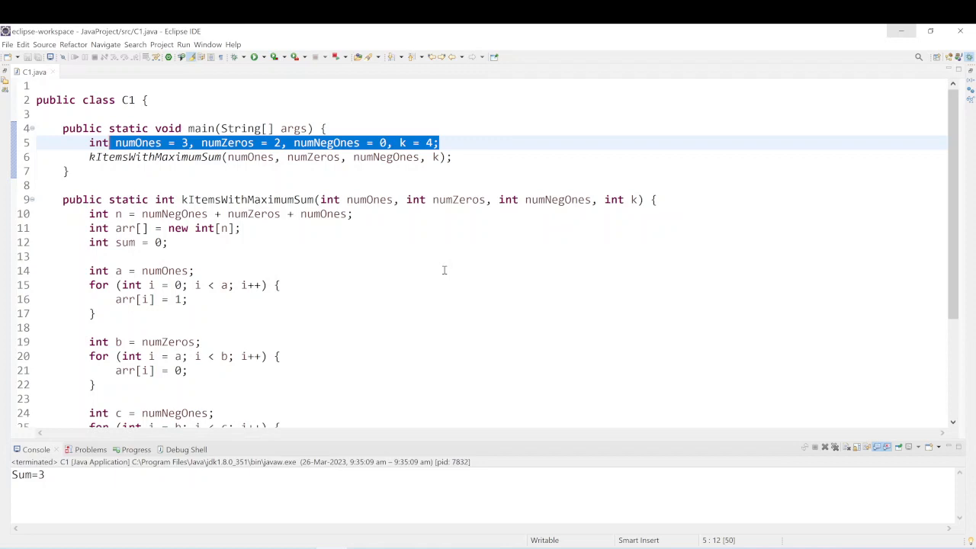
scroll(down, 3)
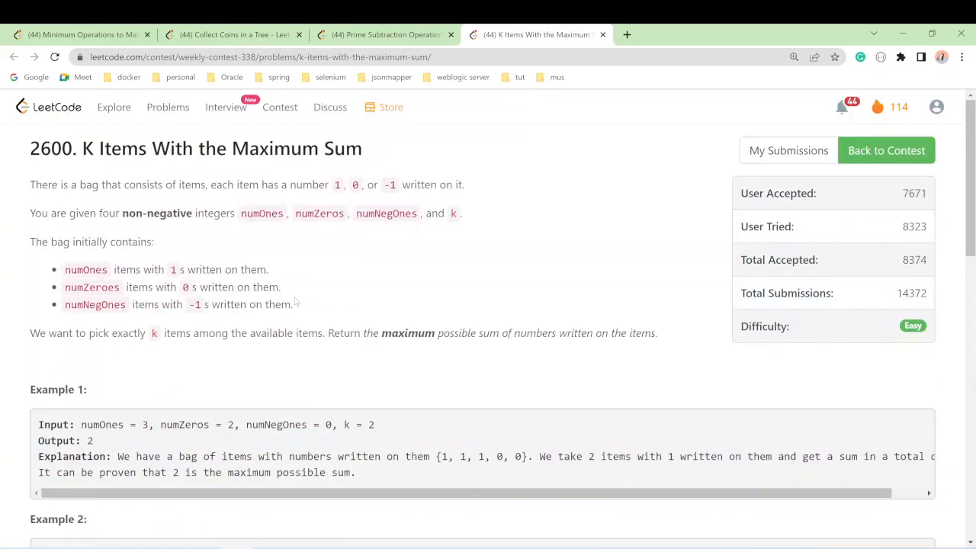
scroll(down, 3)
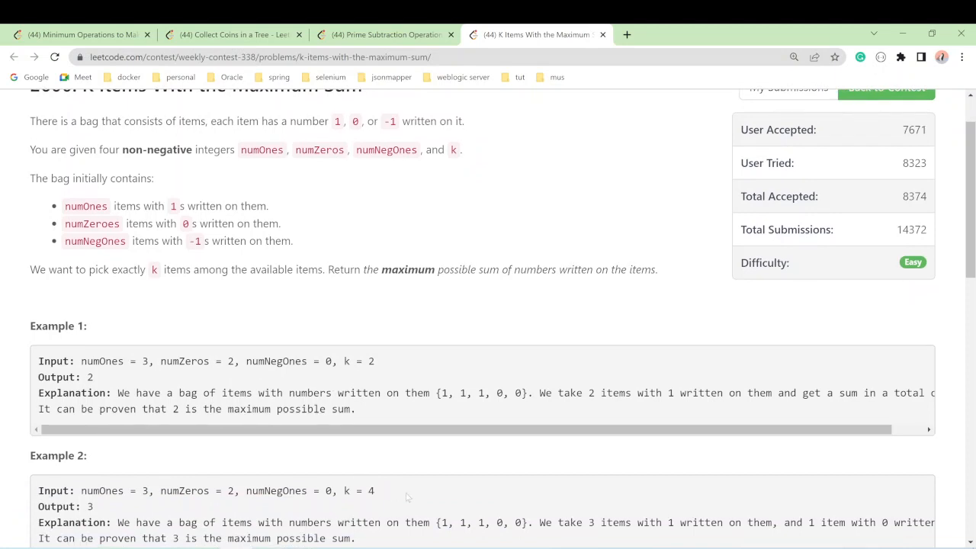